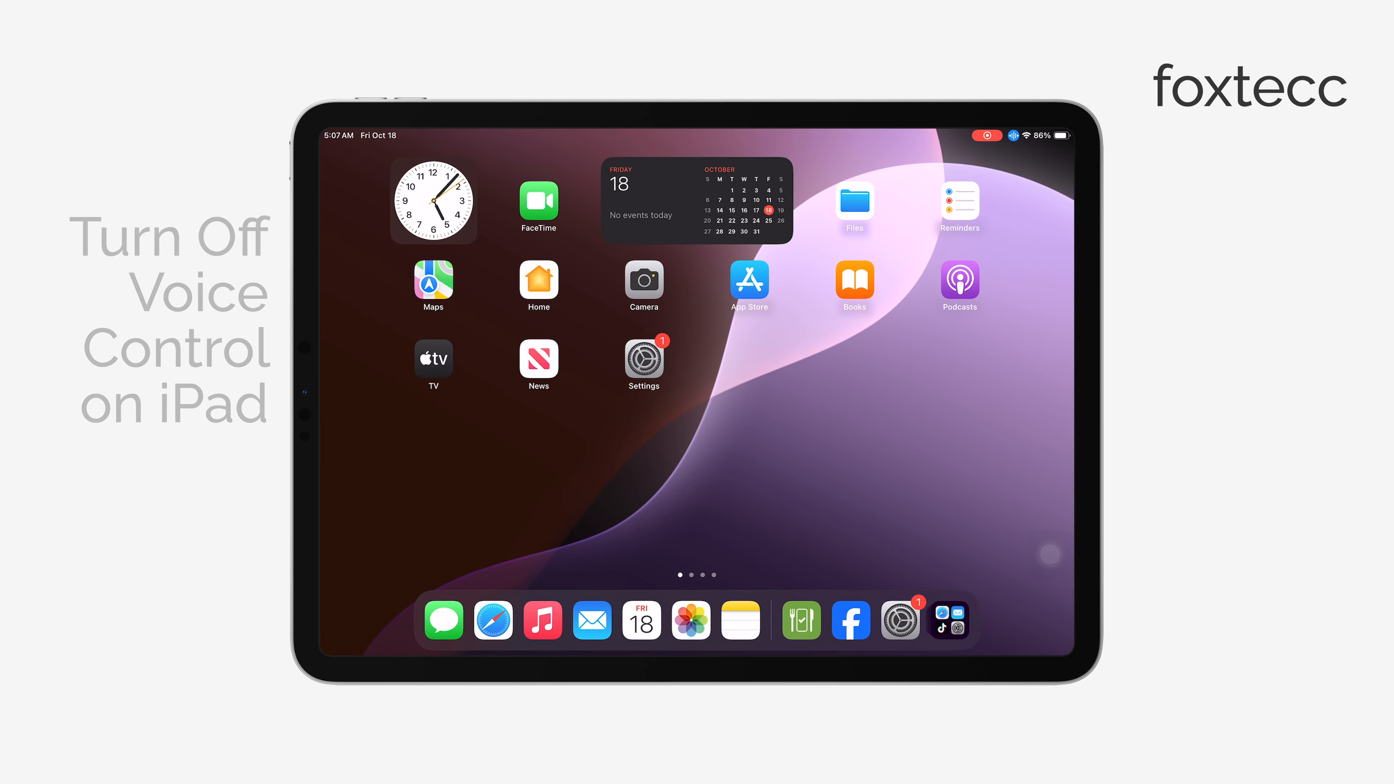
- Swipe left through the Home Screen pages toward the Settings app
scroll(left, 3)
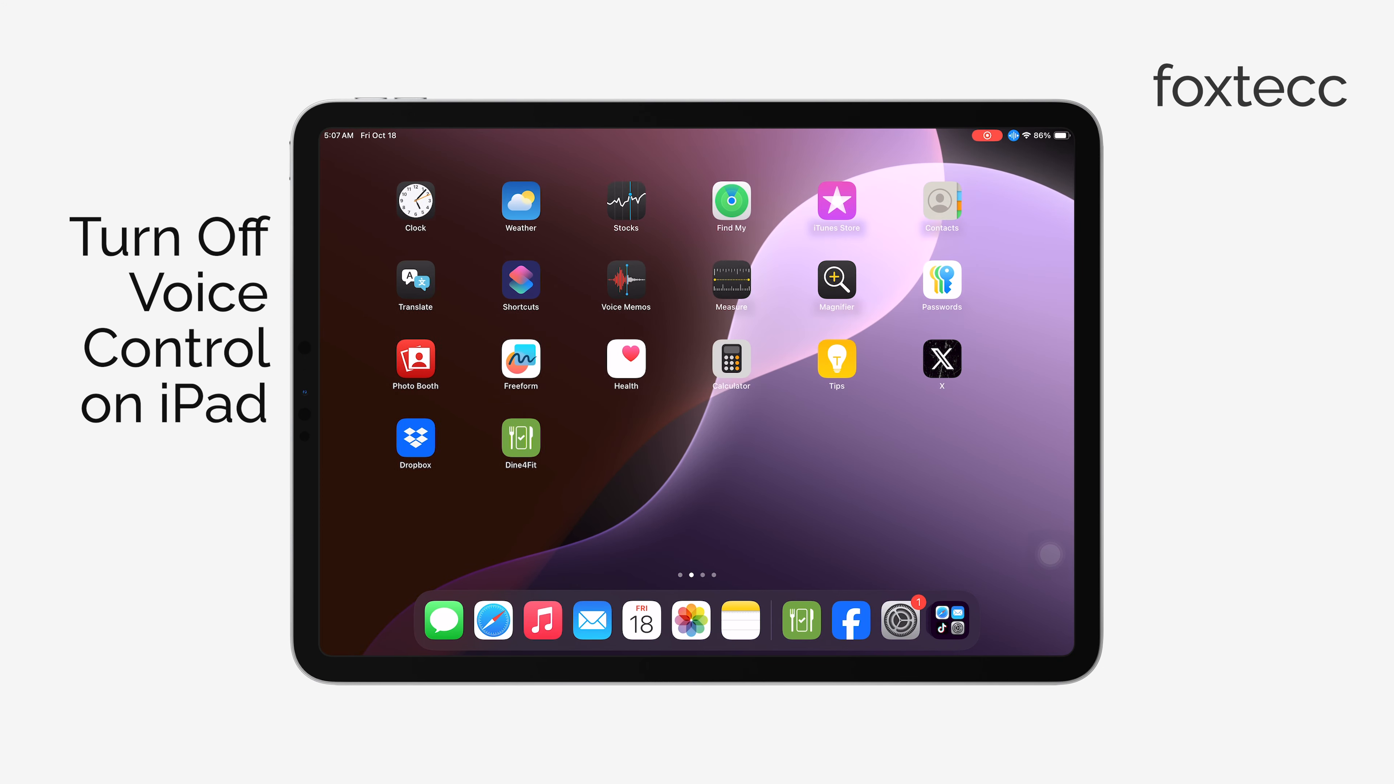
scroll(left, 3)
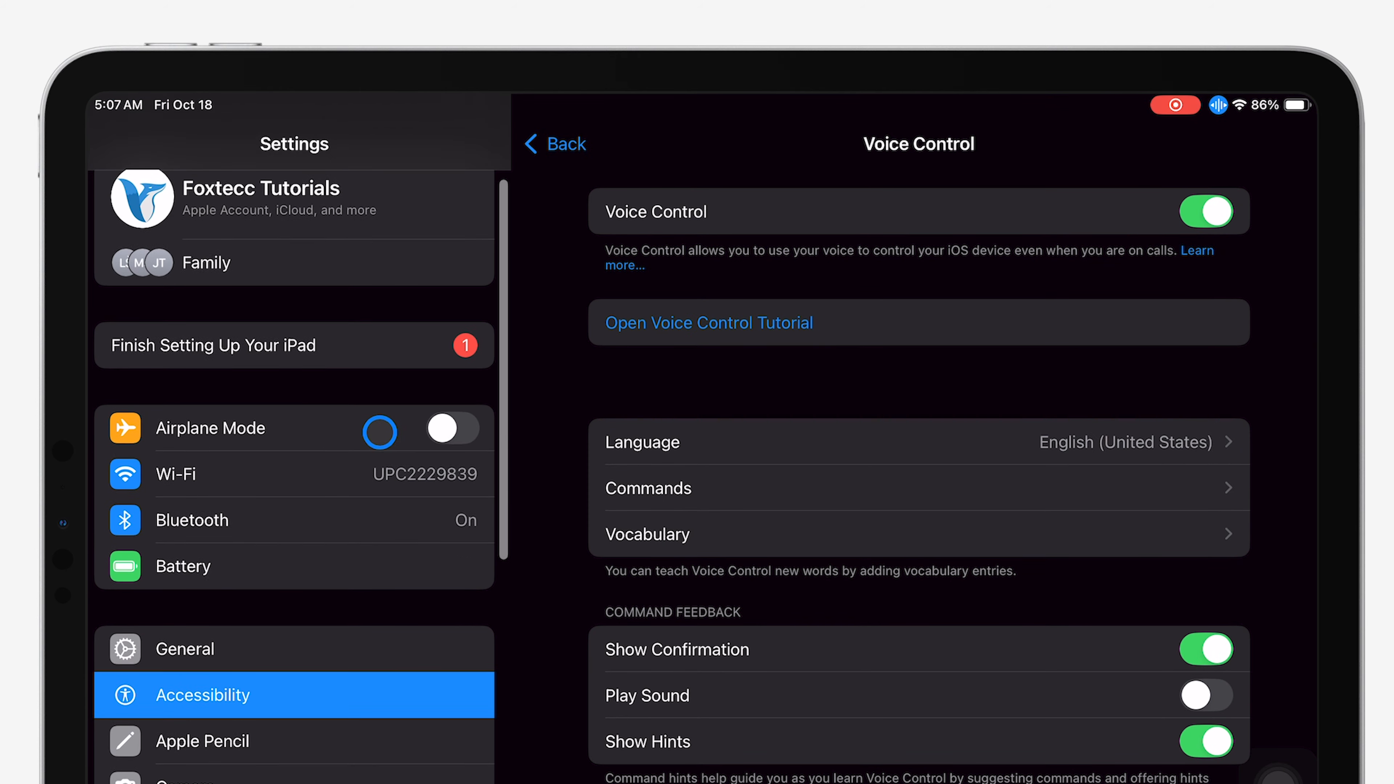
- Go back to Accessibility and show the VoiceOver settings from the Vision section
click(551, 143)
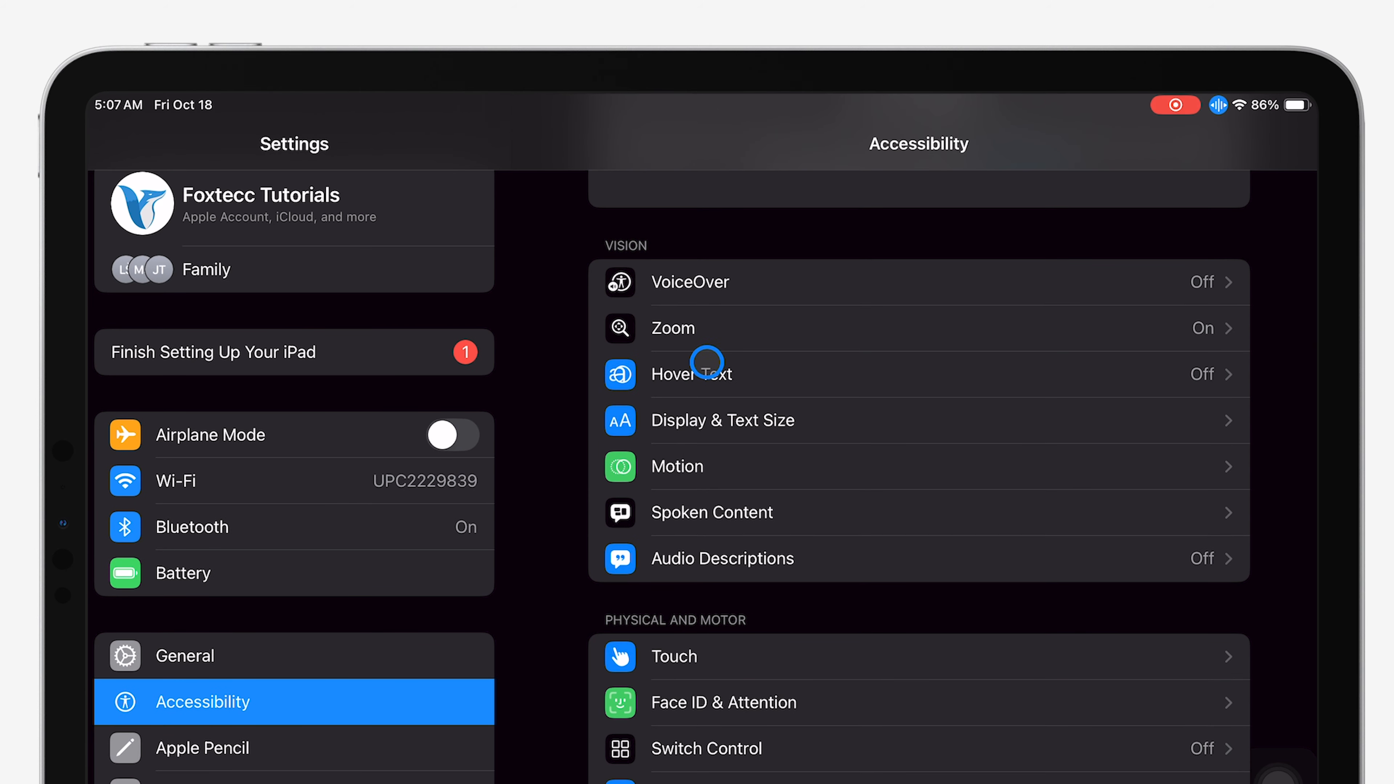
click(689, 281)
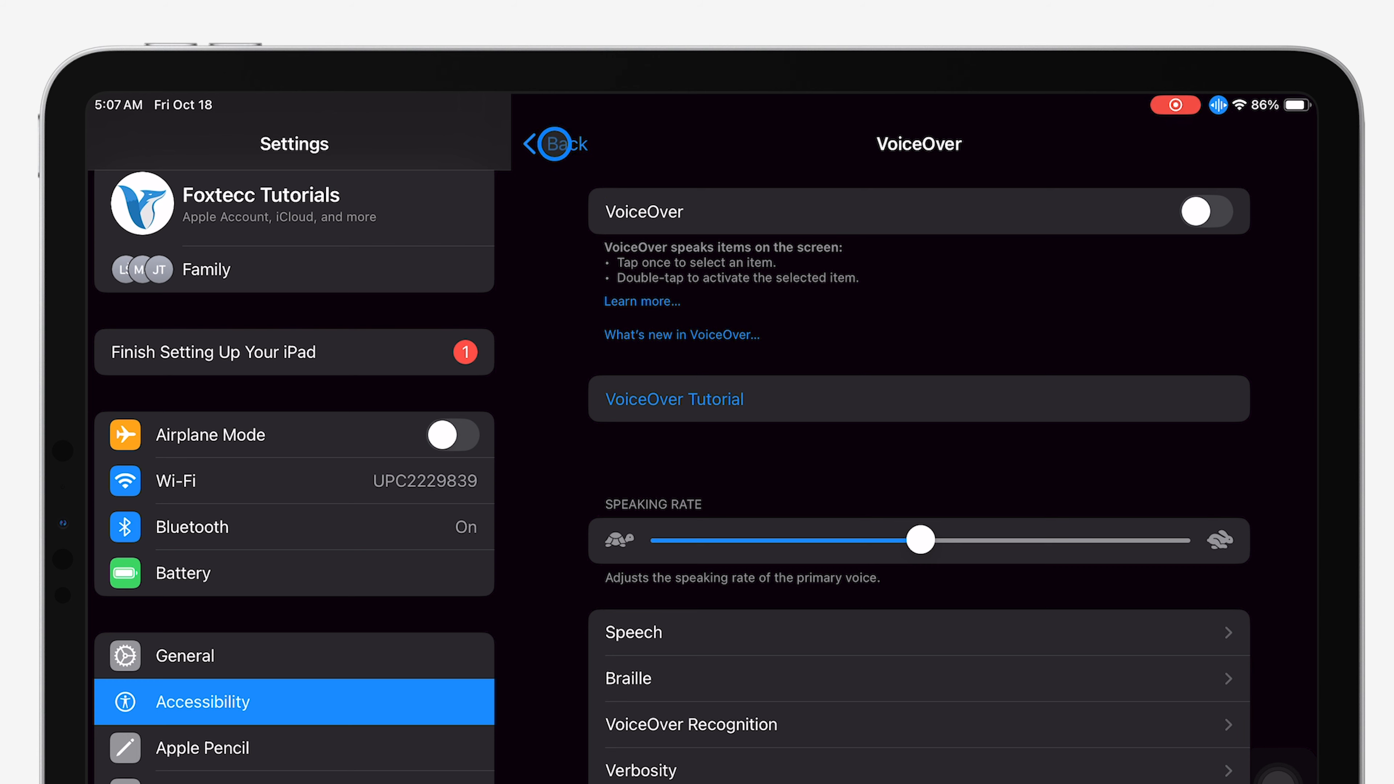
- Return from VoiceOver to the Accessibility list and head back into Voice Control
click(554, 143)
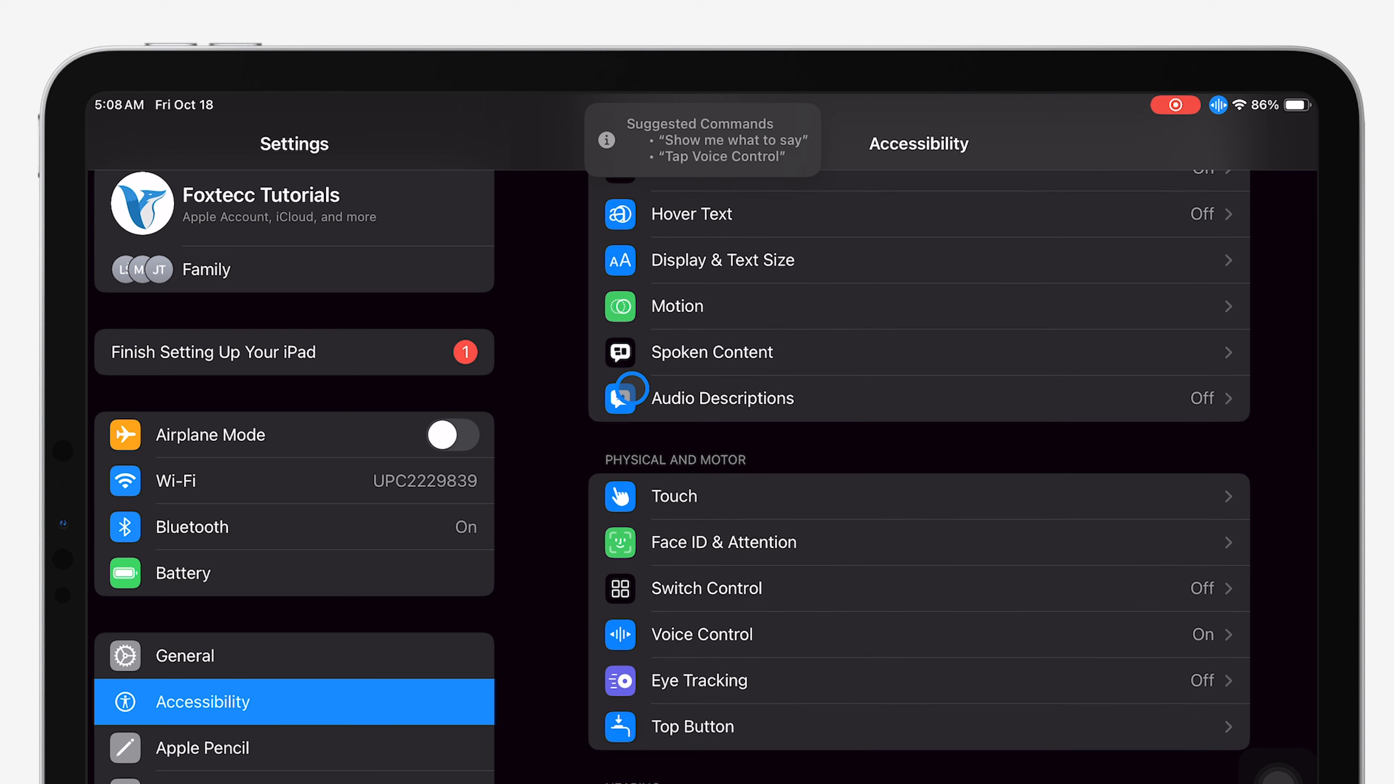
scroll(down, 3)
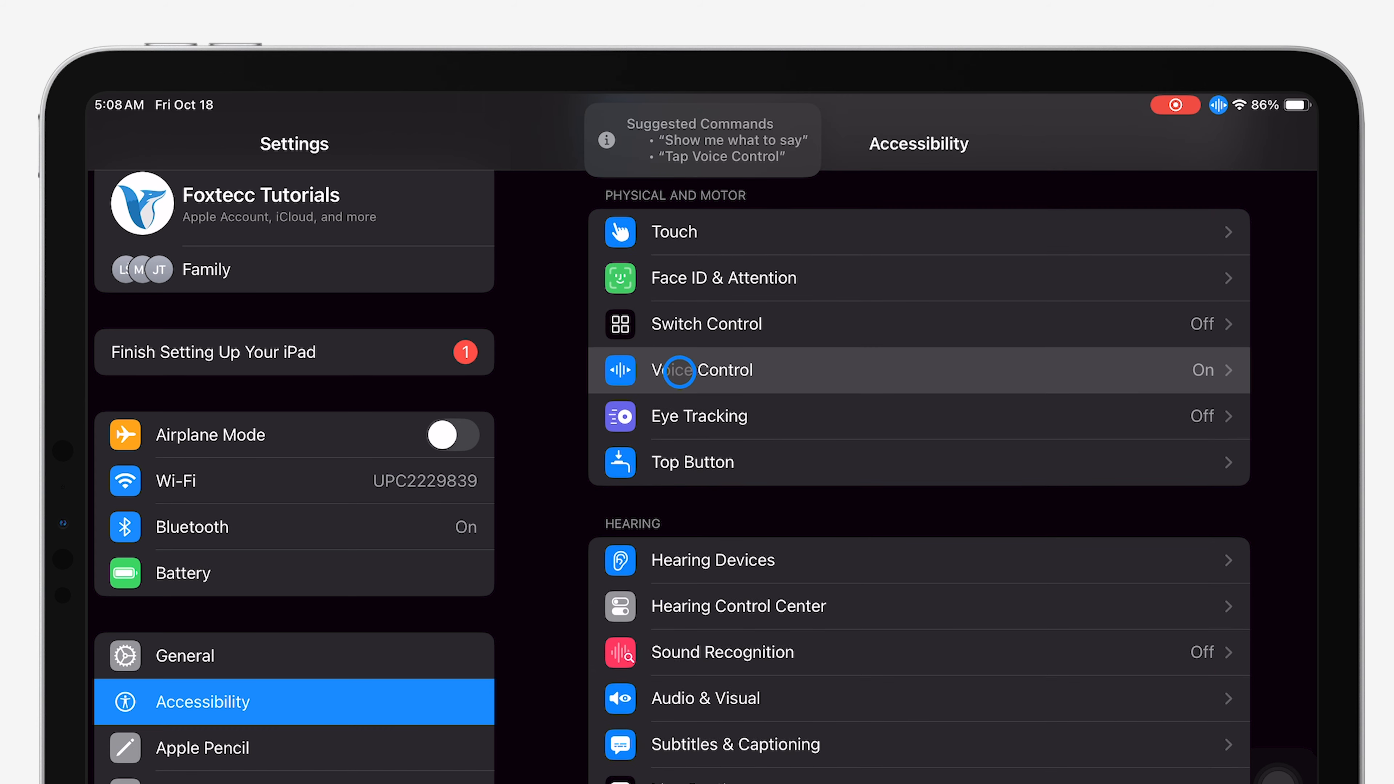
click(704, 369)
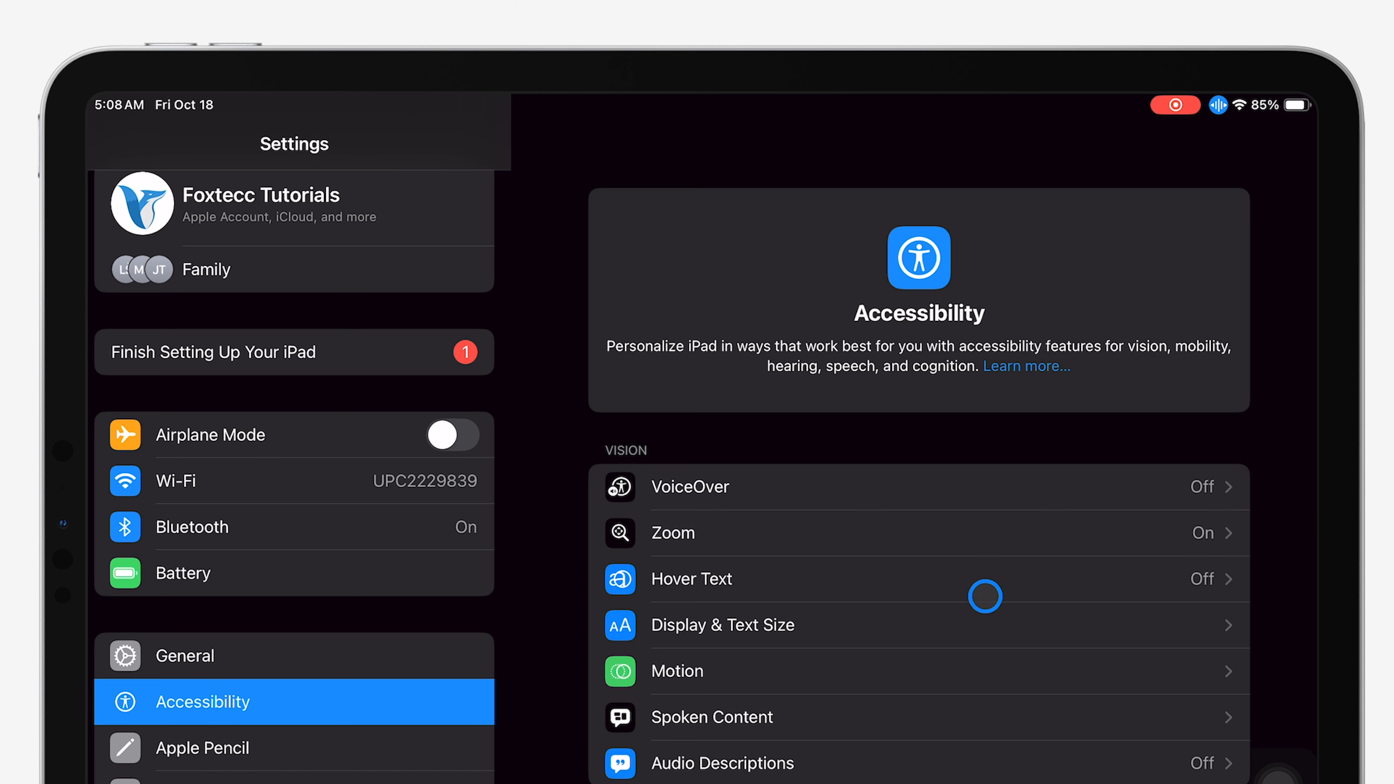
- Reach Voice Control under Physical and Motor and switch Voice Control off
scroll(down, 3)
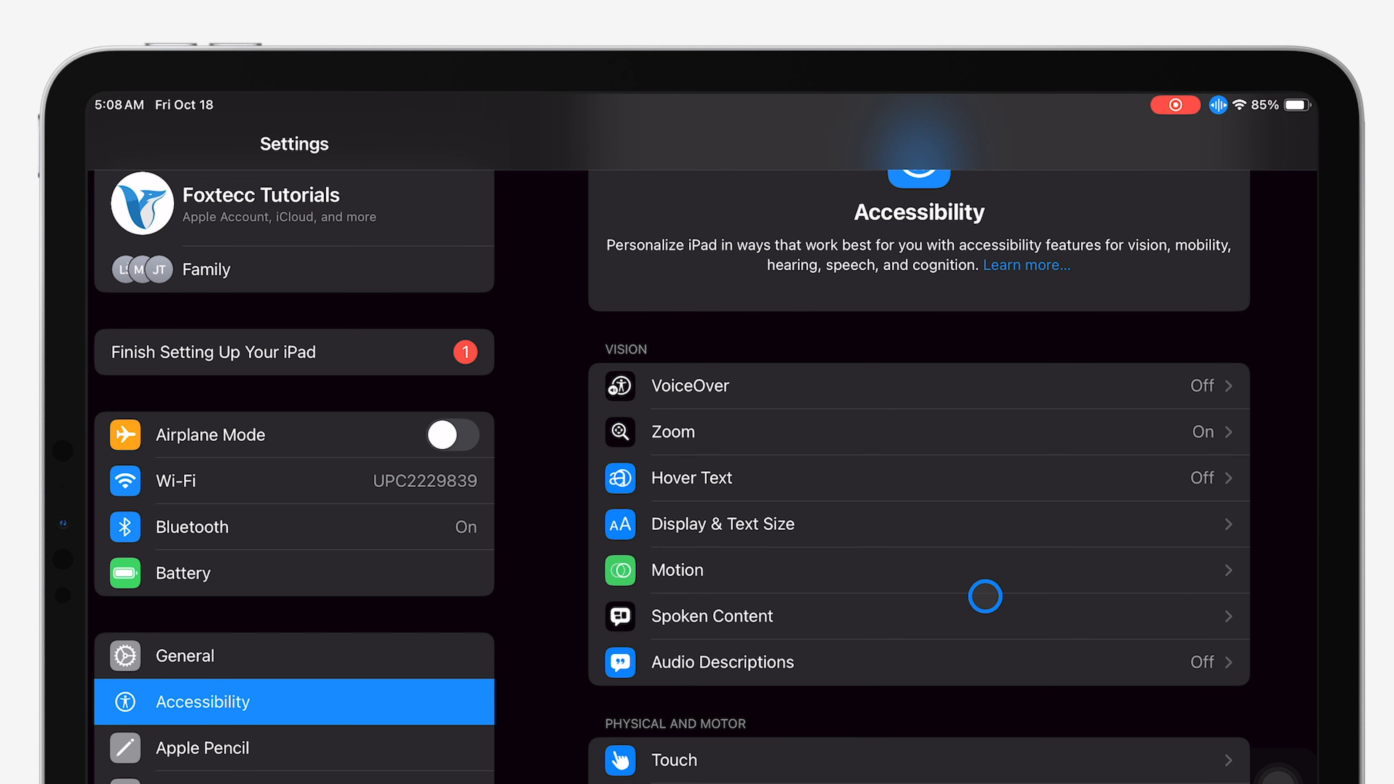
scroll(down, 3)
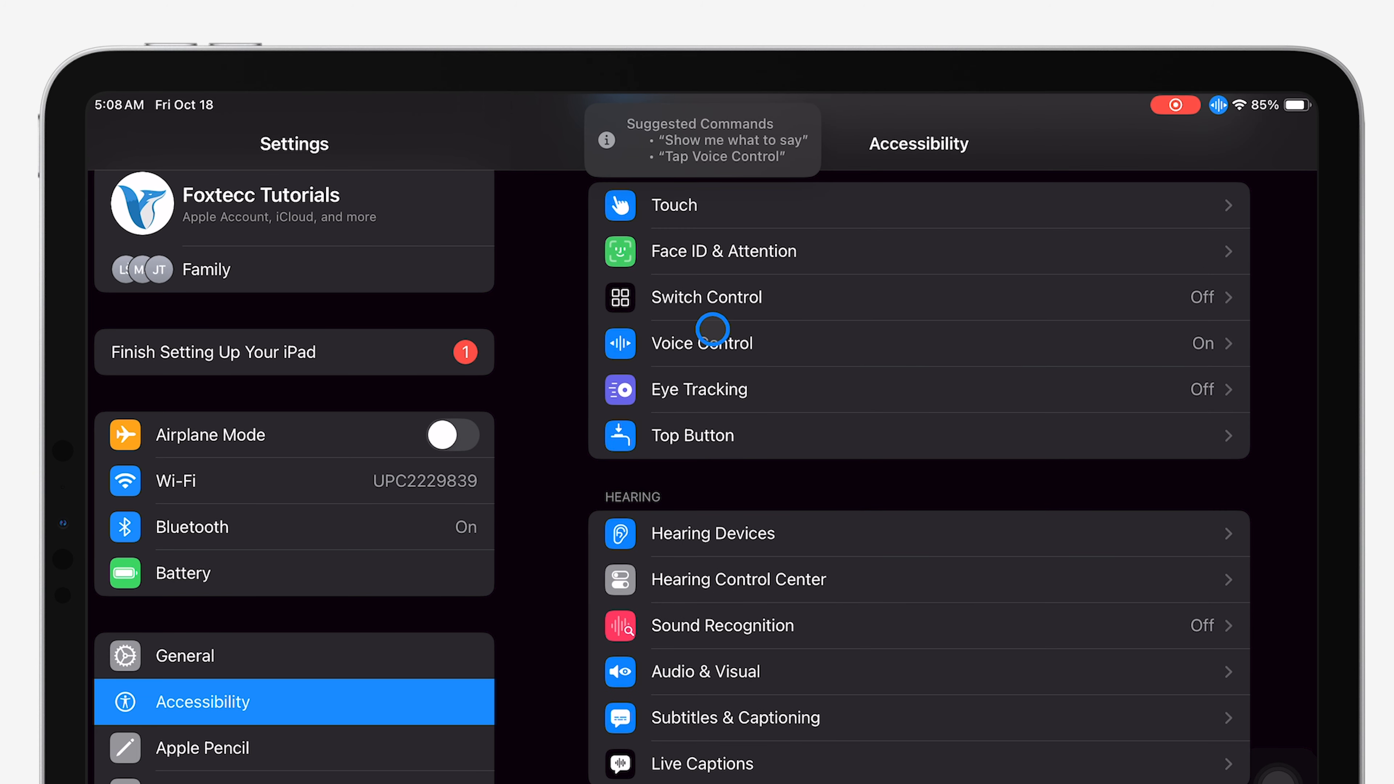
click(701, 342)
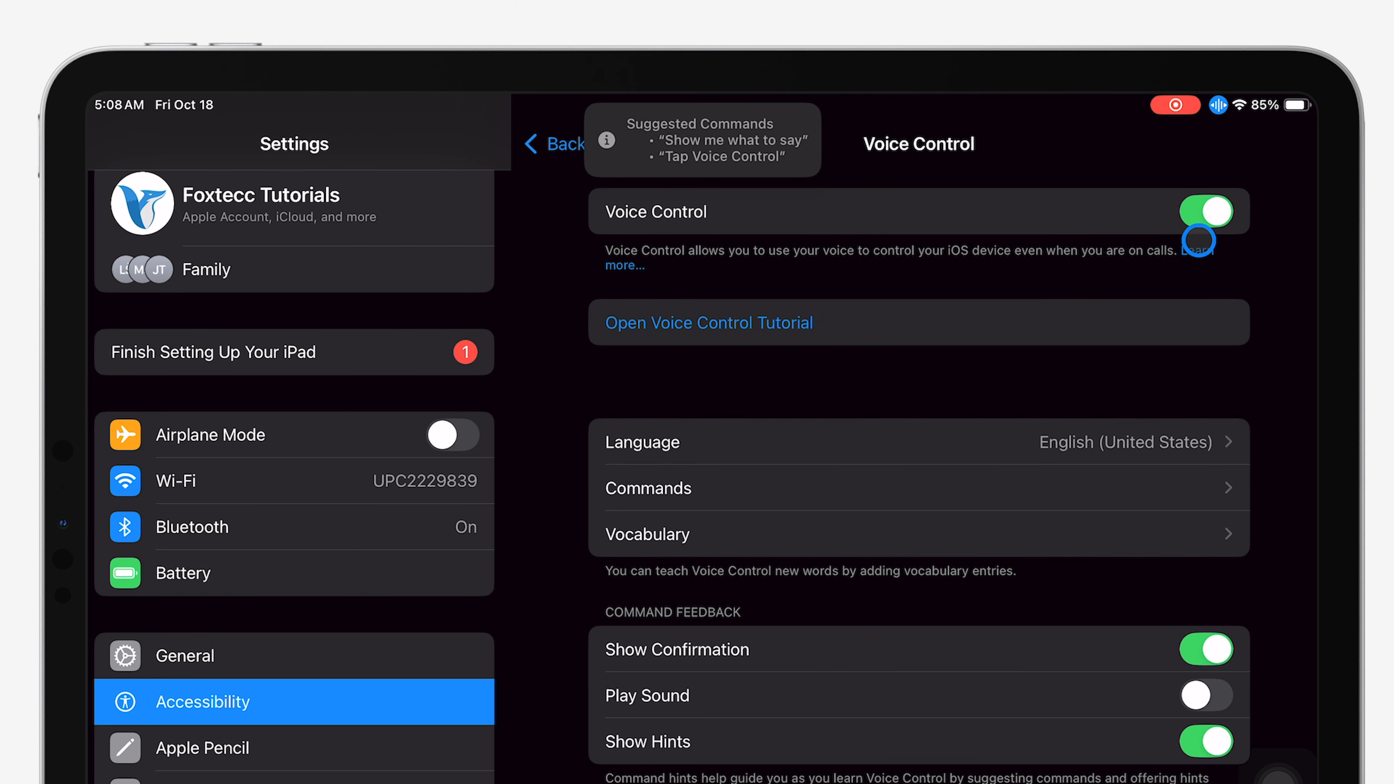
click(1205, 211)
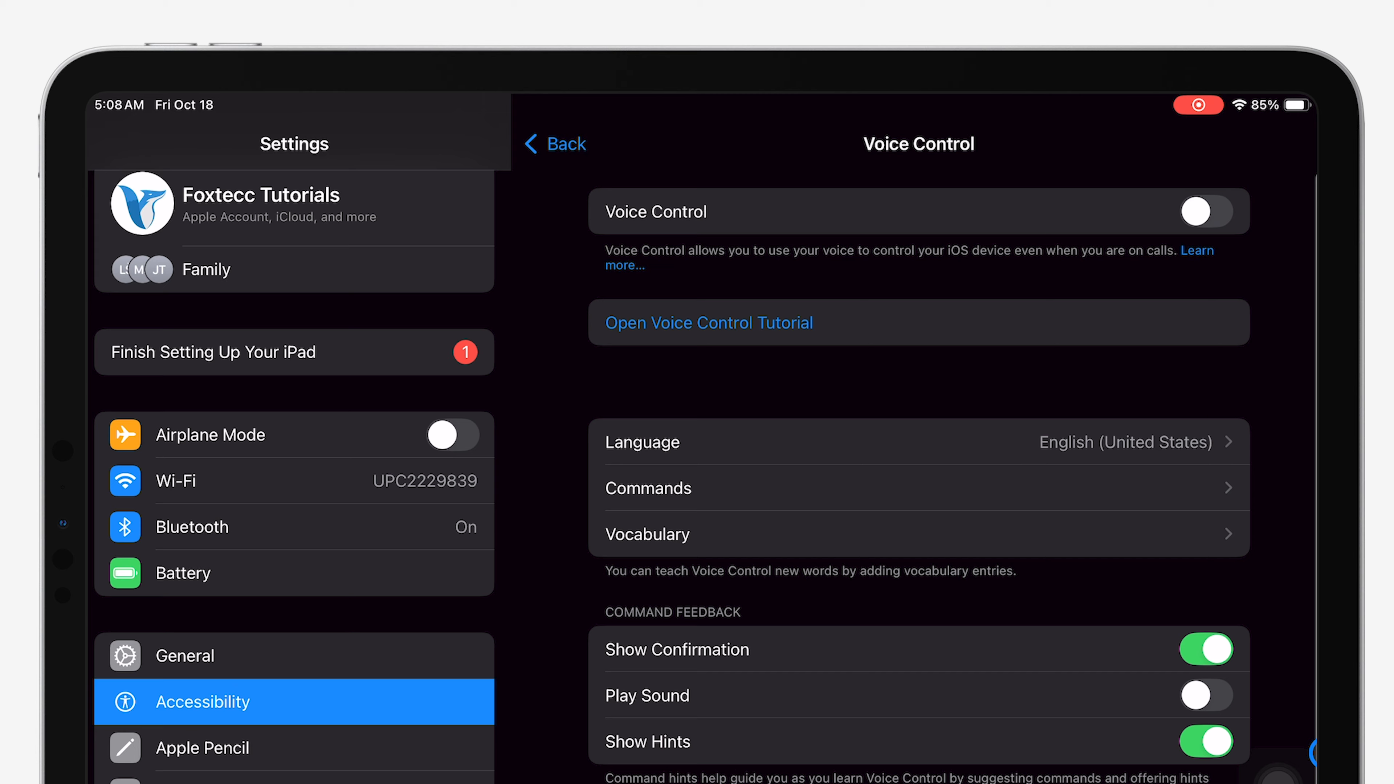